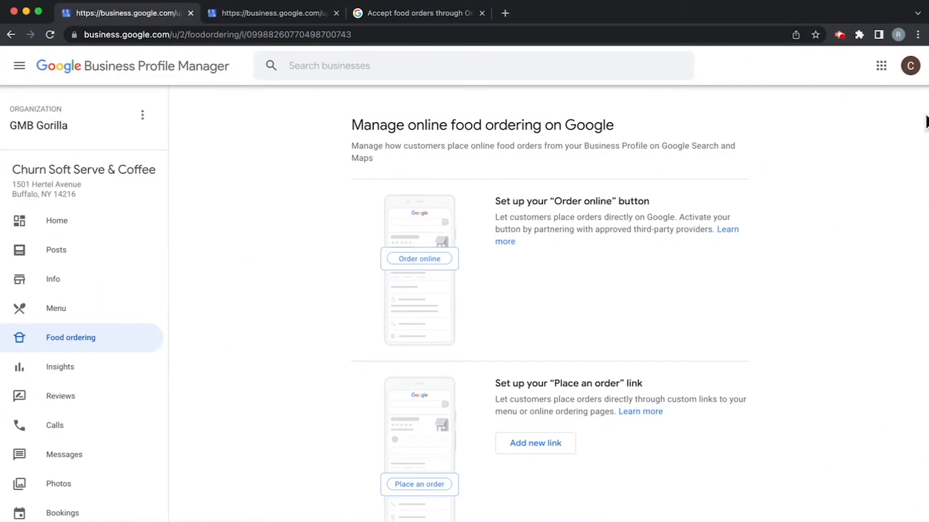
{"action": "mouse_move", "coordinate": [100, 61]}
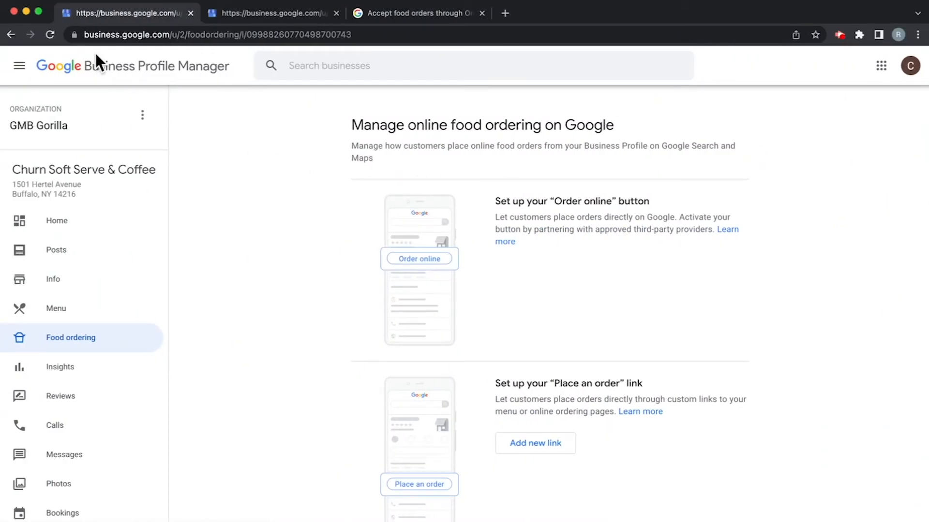
{"action": "mouse_move", "coordinate": [154, 50]}
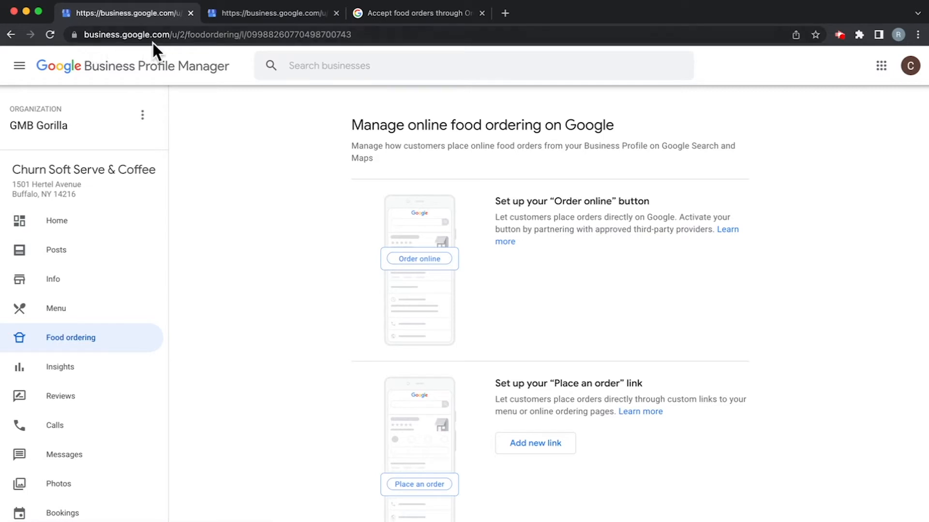
{"action": "mouse_move", "coordinate": [52, 78]}
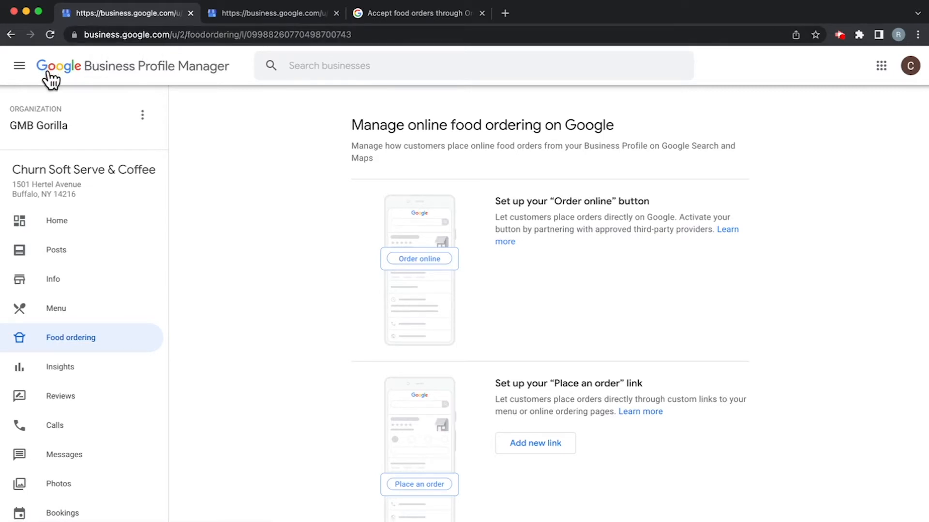
{"action": "mouse_move", "coordinate": [263, 218]}
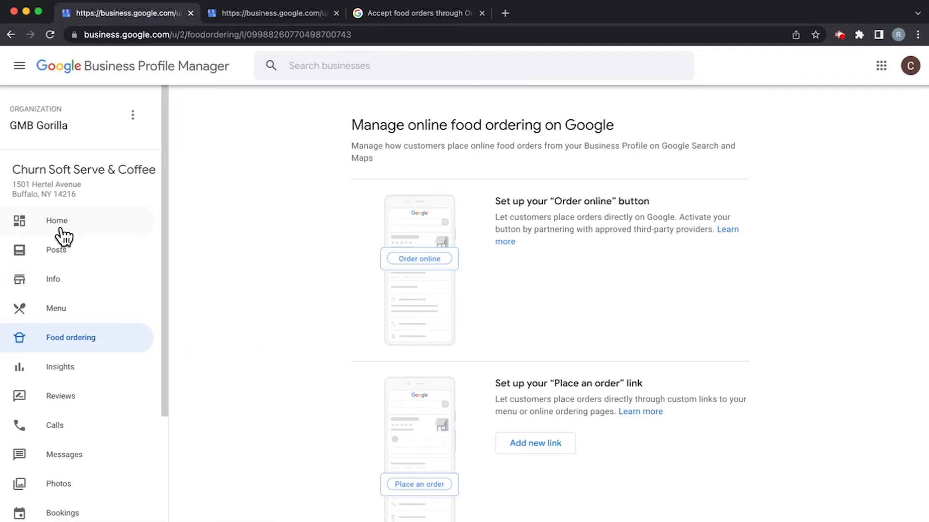
Open the Churn Soft Serve & Coffee Home dashboard from the sidebar.
{"action": "left_click", "coordinate": [57, 220]}
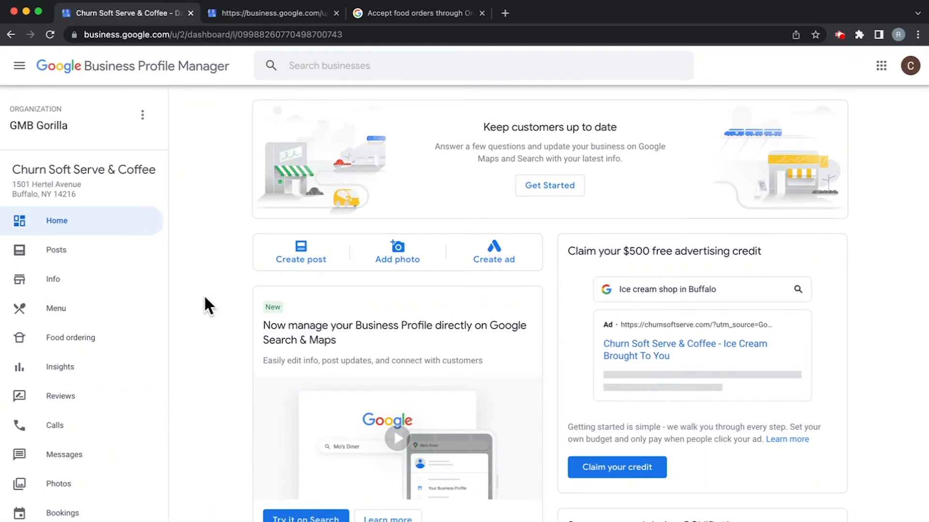
{"action": "mouse_move", "coordinate": [219, 267]}
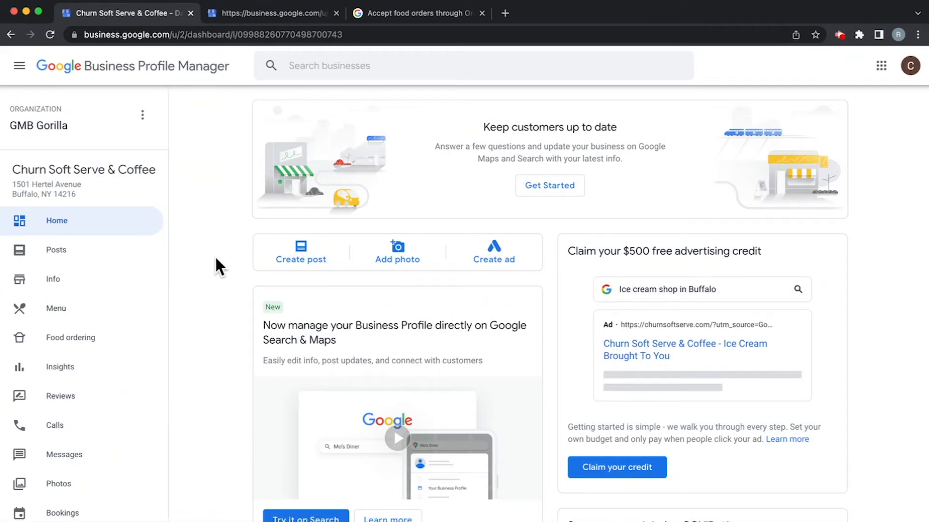
{"action": "mouse_move", "coordinate": [99, 248]}
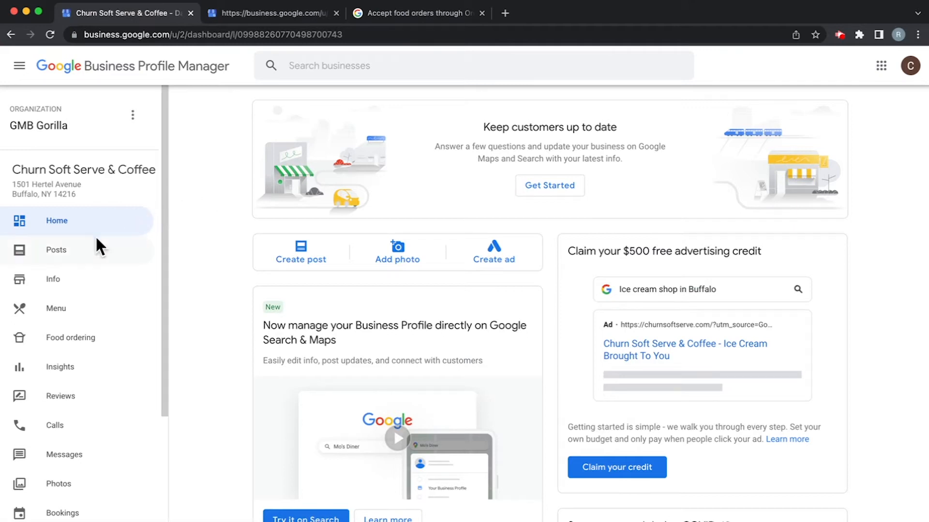
{"action": "mouse_move", "coordinate": [66, 315]}
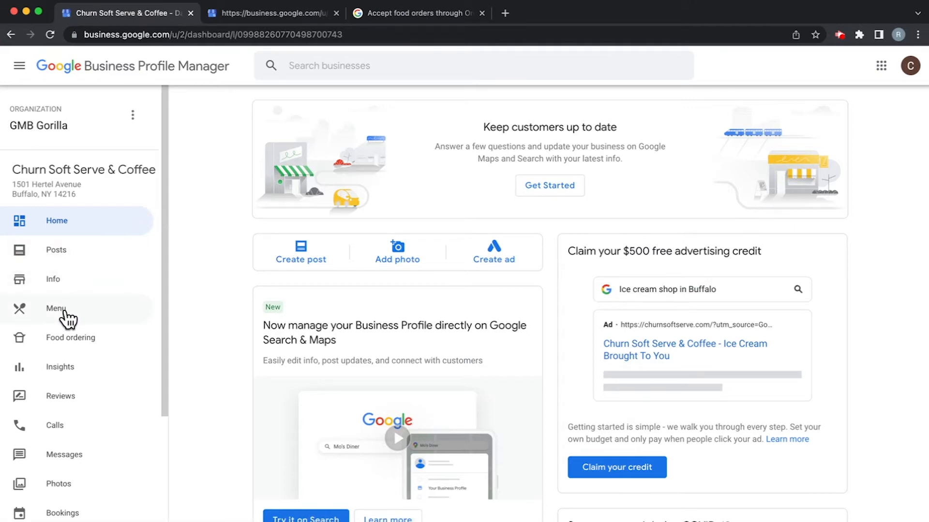
{"action": "mouse_move", "coordinate": [70, 349]}
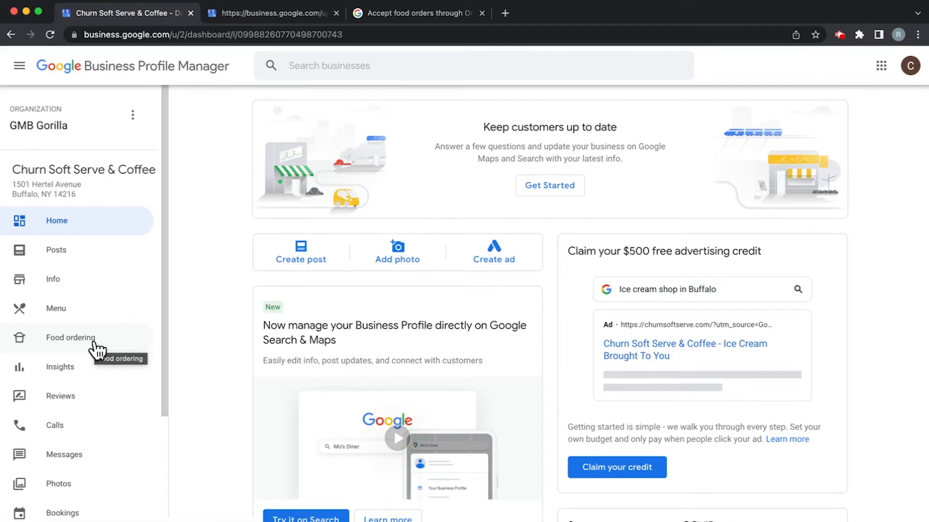
{"action": "mouse_move", "coordinate": [59, 352]}
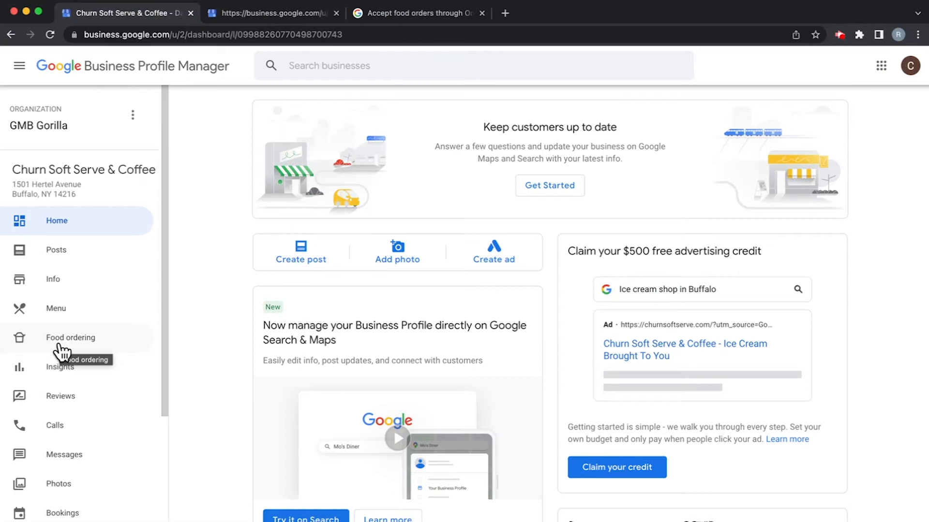
Go back to the Food ordering page for Churn Soft Serve & Coffee.
{"action": "left_click", "coordinate": [71, 337]}
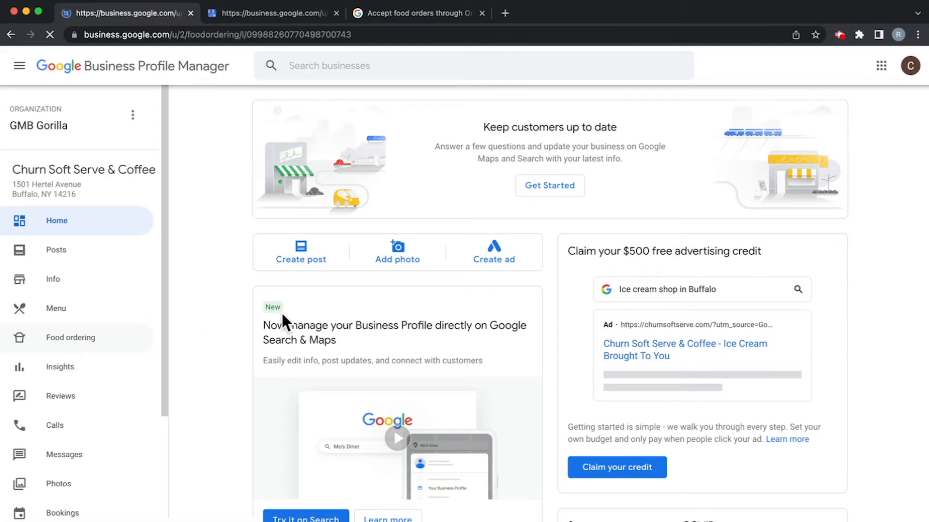
{"action": "left_click", "coordinate": [71, 337]}
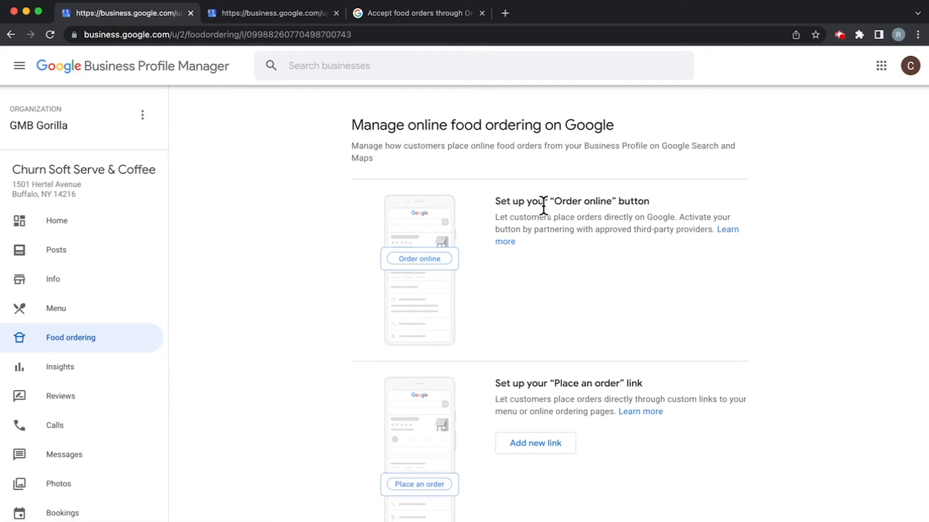
{"action": "mouse_move", "coordinate": [670, 285]}
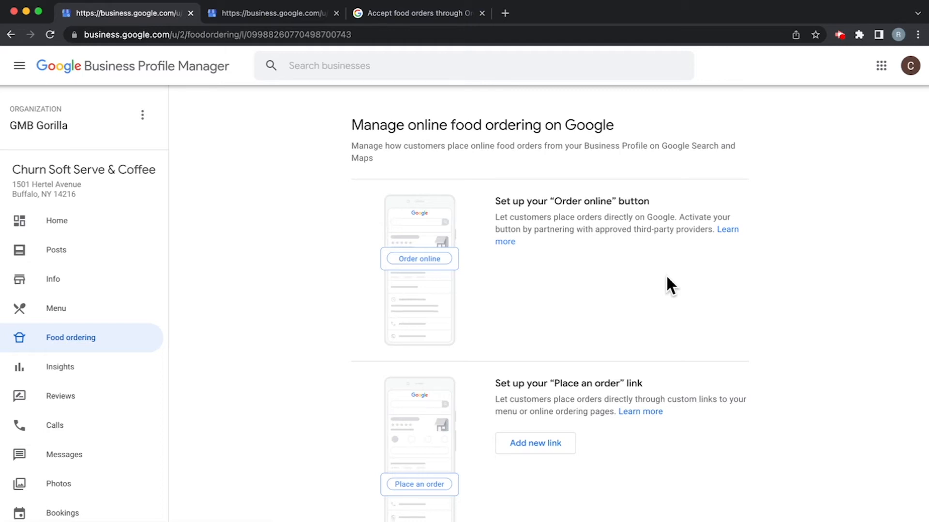
{"action": "mouse_move", "coordinate": [586, 319]}
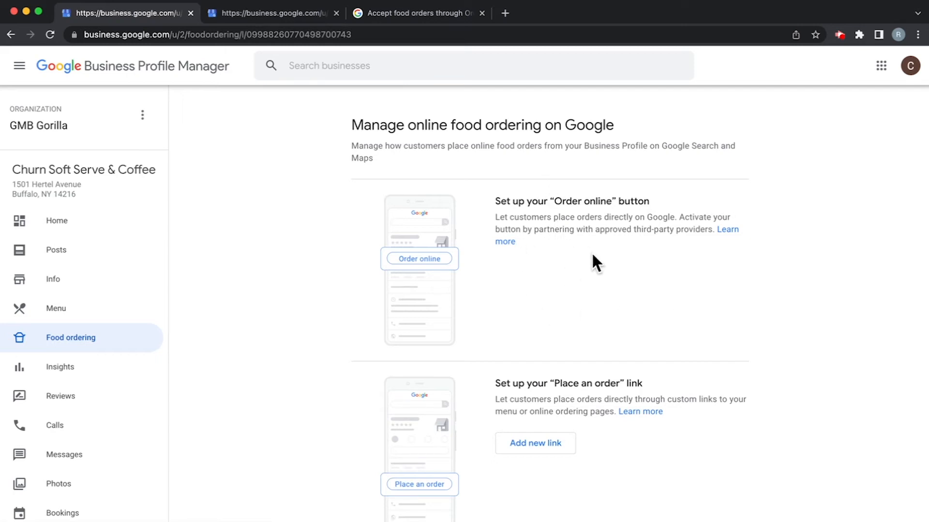
{"action": "mouse_move", "coordinate": [485, 243]}
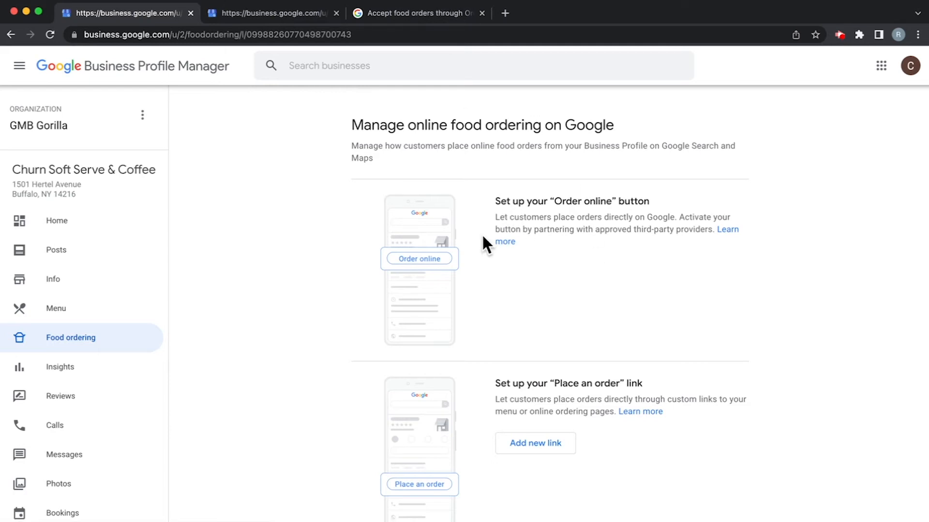
Switch to the help article on accepting food orders and scroll through the provider list.
{"action": "left_click", "coordinate": [417, 13]}
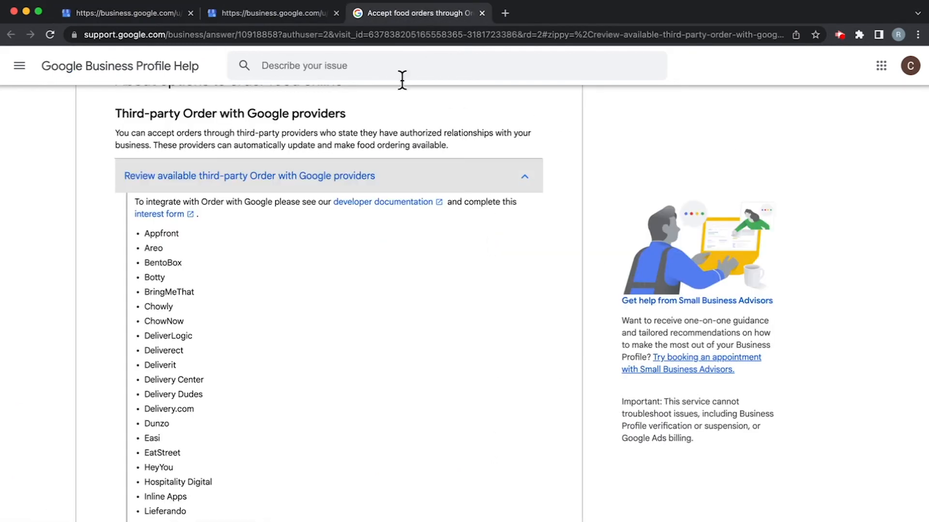
{"action": "scroll", "scroll_direction": "down", "scroll_amount": 3}
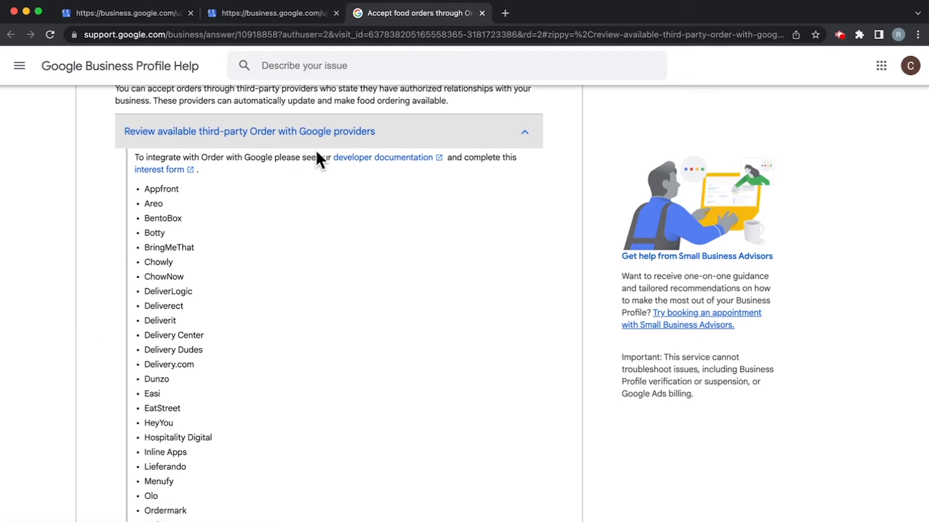
{"action": "scroll", "scroll_direction": "down", "scroll_amount": 3}
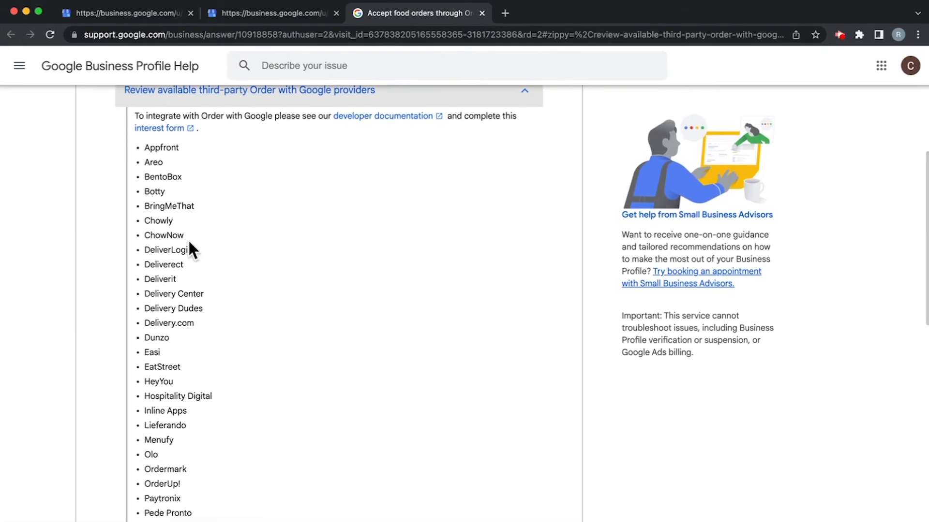
{"action": "scroll", "scroll_direction": "down", "scroll_amount": 3}
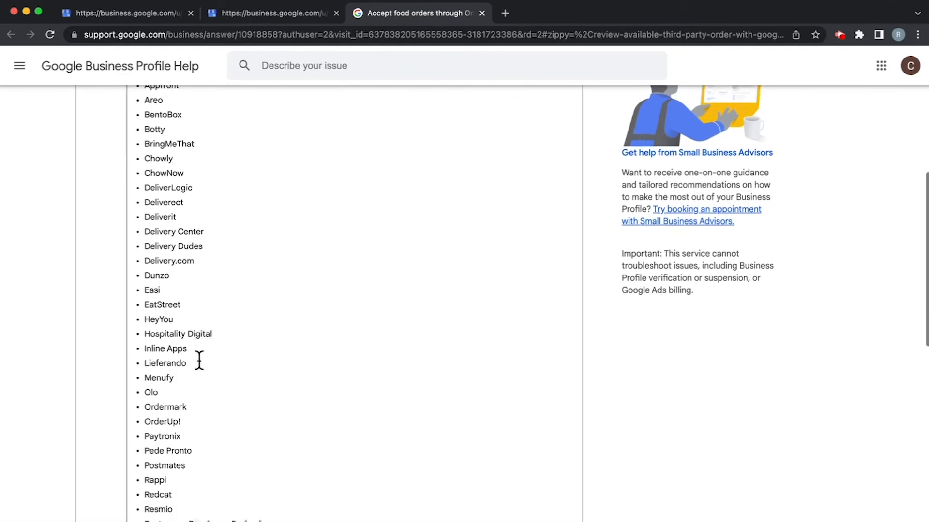
{"action": "scroll", "scroll_direction": "down", "scroll_amount": 3}
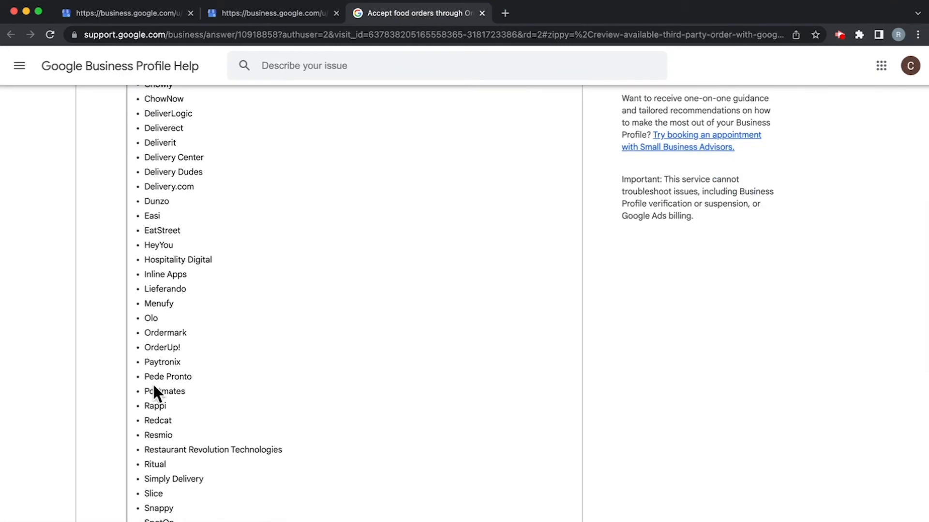
{"action": "scroll", "scroll_direction": "down", "scroll_amount": 3}
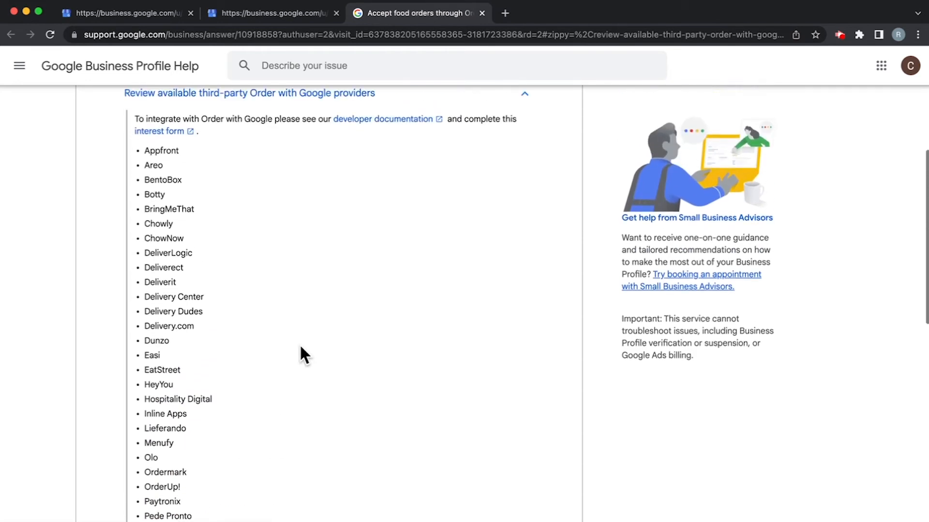
{"action": "mouse_move", "coordinate": [217, 230]}
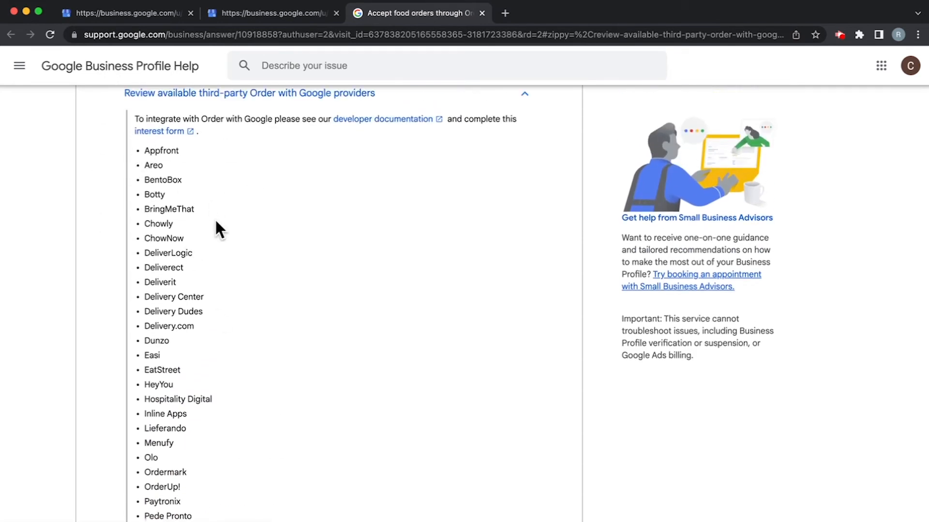
Return to the Churn Soft Serve & Coffee food ordering tab.
{"action": "left_click", "coordinate": [125, 13]}
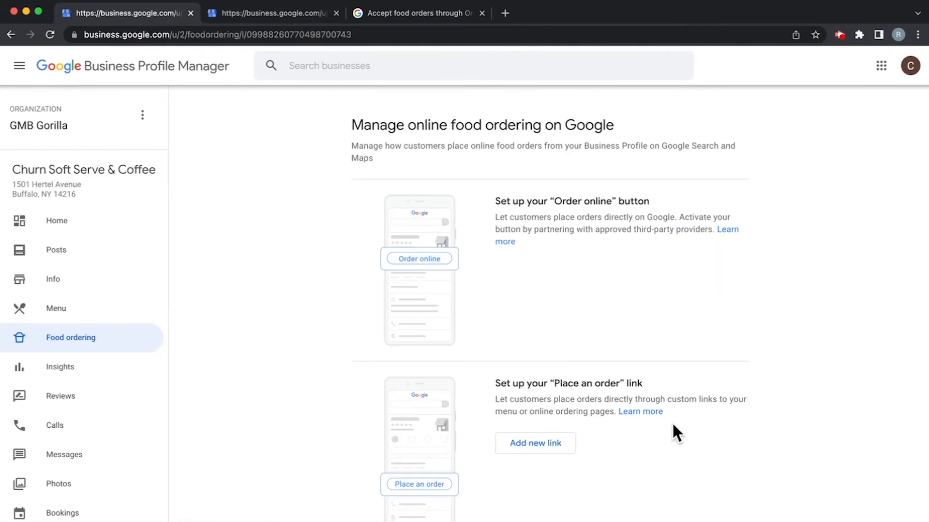
{"action": "mouse_move", "coordinate": [667, 467]}
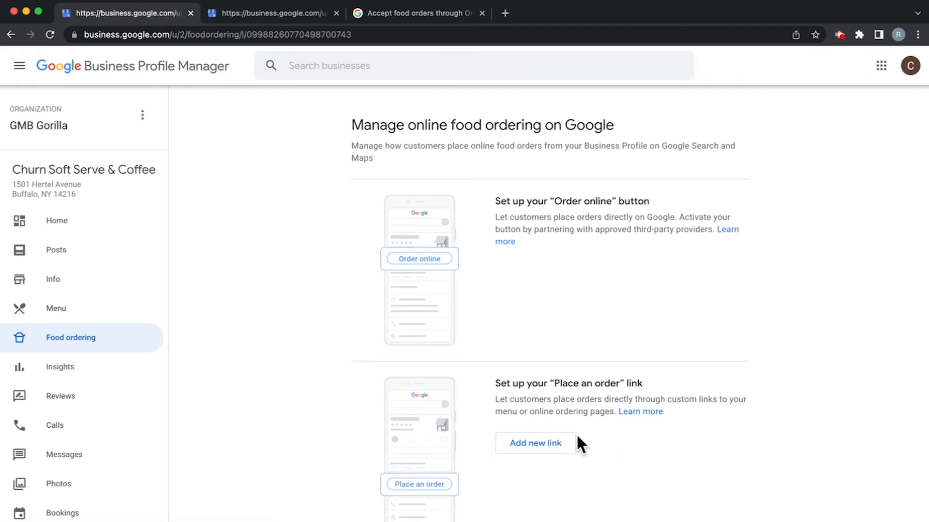
{"action": "mouse_move", "coordinate": [643, 468]}
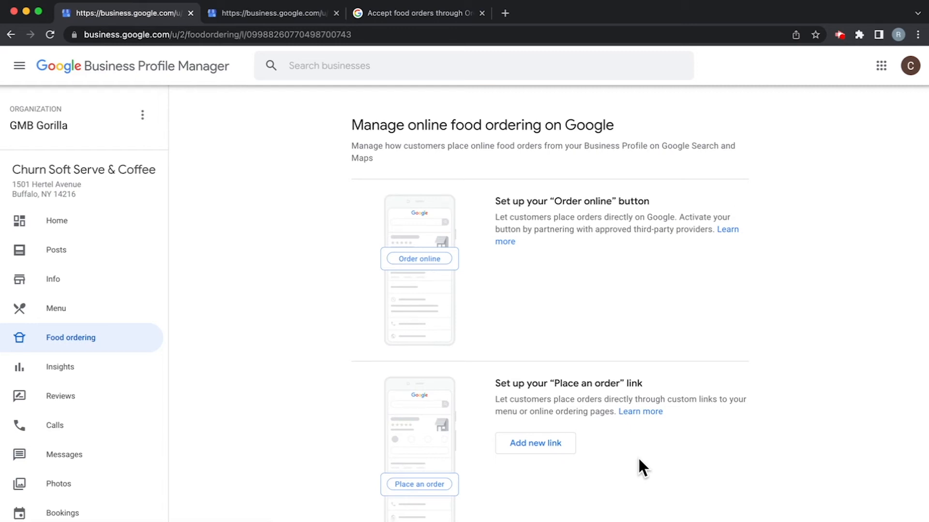
{"action": "mouse_move", "coordinate": [634, 451]}
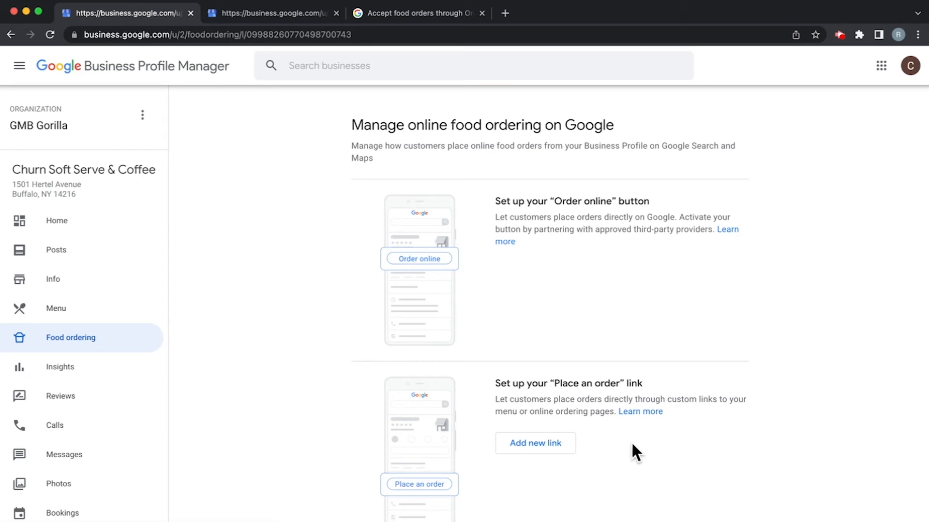
Add a blank 'Place an order' link field and focus it for input.
{"action": "left_click", "coordinate": [535, 443]}
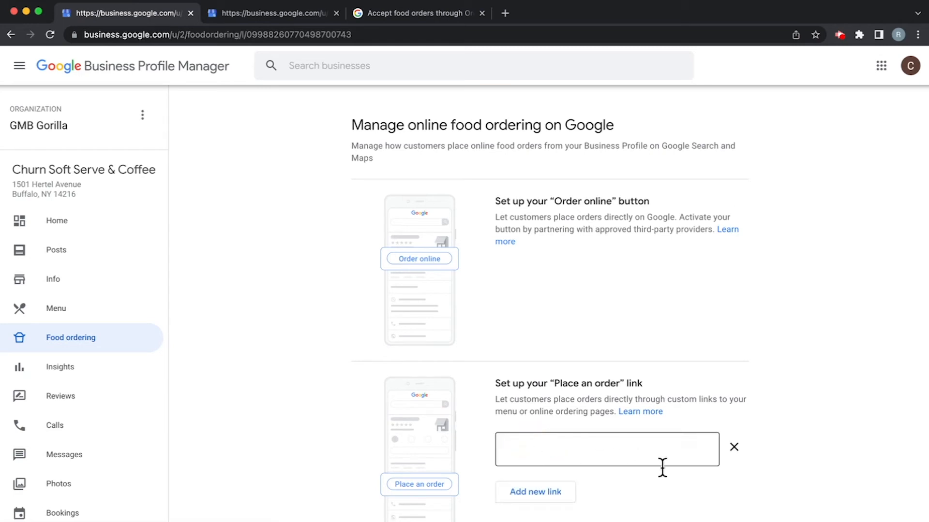
{"action": "left_click", "coordinate": [606, 449]}
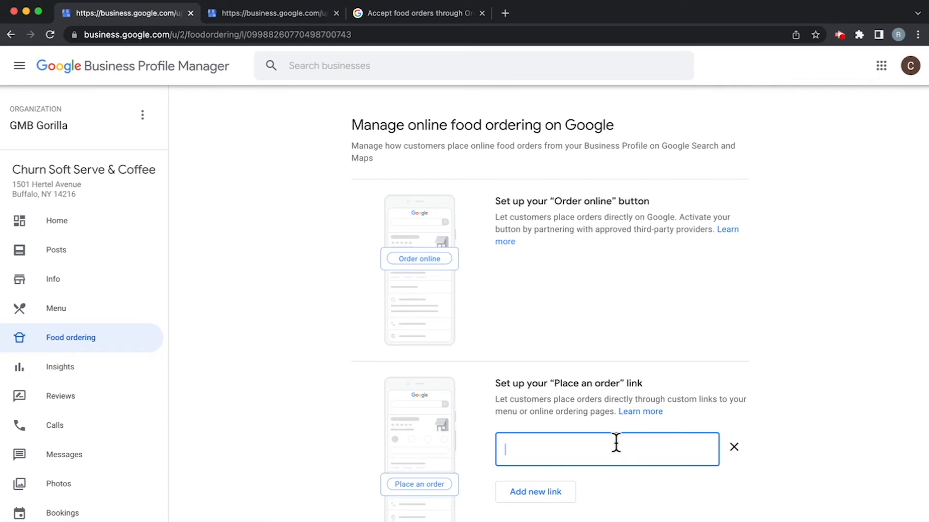
{"action": "mouse_move", "coordinate": [272, 20]}
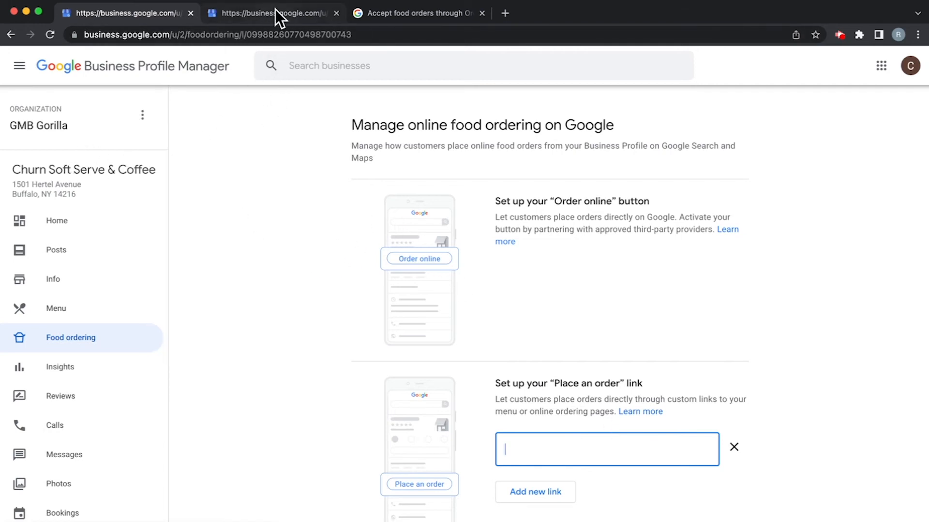
Switch to Grubby's Poke & Fish Market's food ordering tab and focus its grubbyspoke.com store link.
{"action": "left_click", "coordinate": [272, 12]}
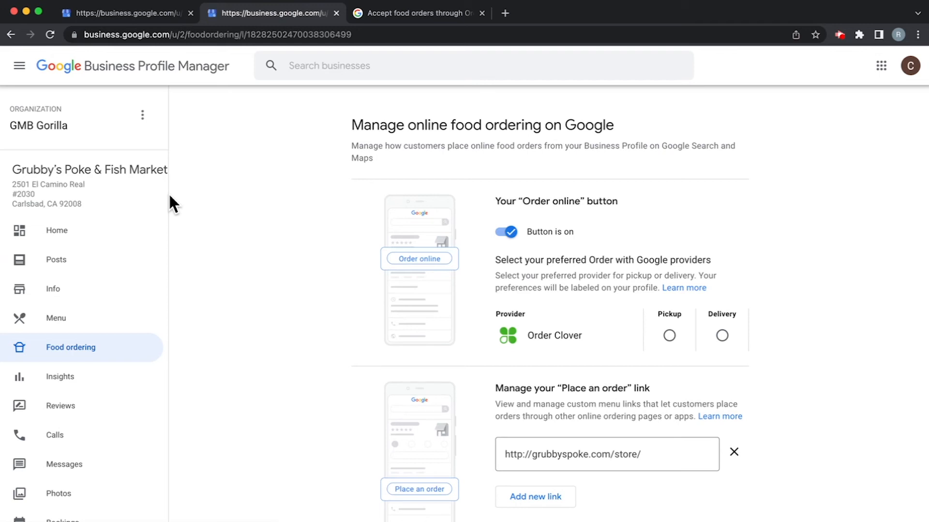
{"action": "mouse_move", "coordinate": [559, 352]}
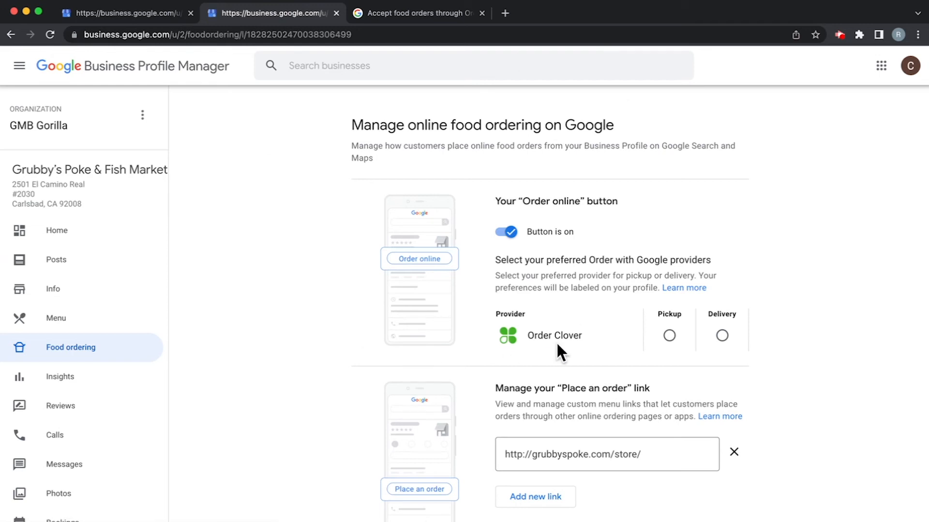
{"action": "mouse_move", "coordinate": [517, 346]}
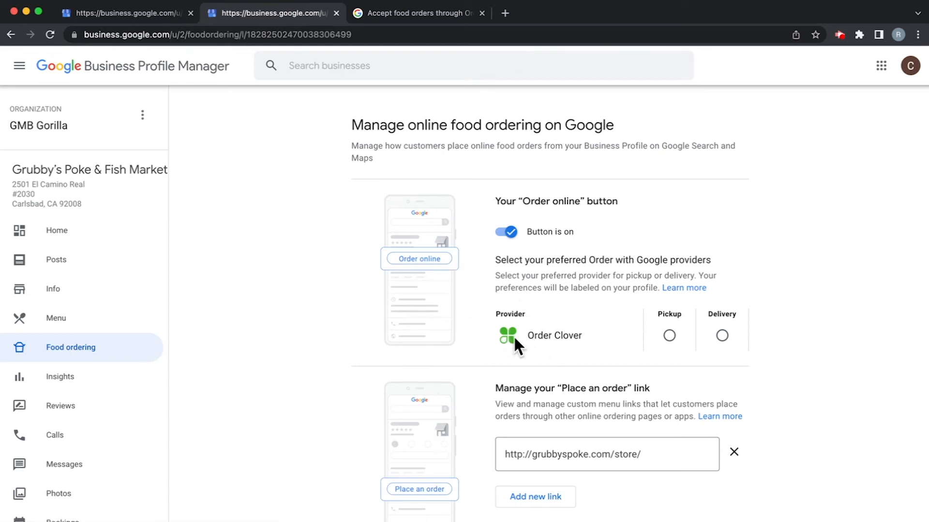
{"action": "mouse_move", "coordinate": [743, 322]}
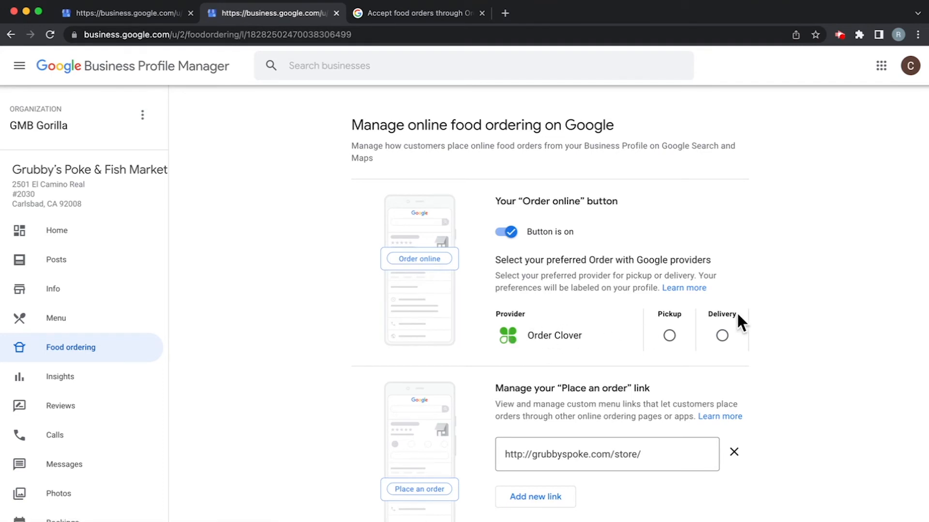
{"action": "mouse_move", "coordinate": [801, 229]}
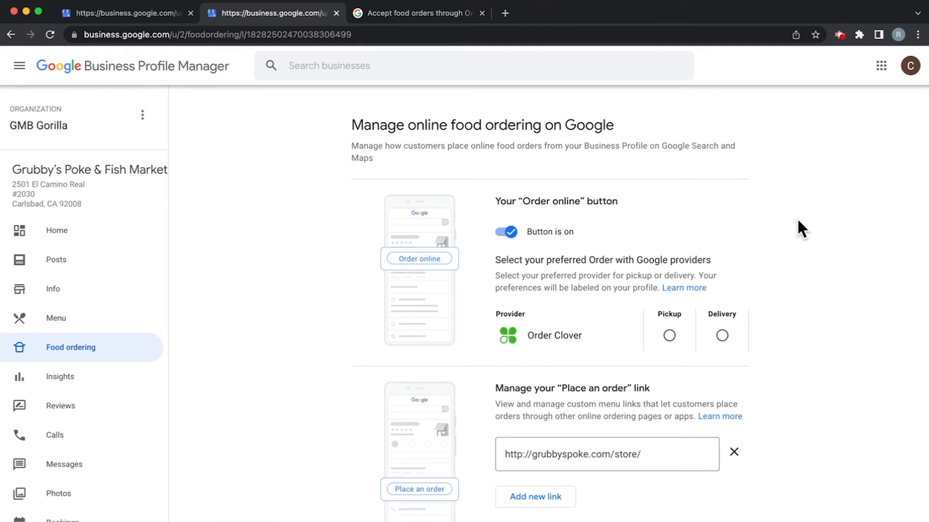
{"action": "scroll", "scroll_direction": "down", "scroll_amount": 3}
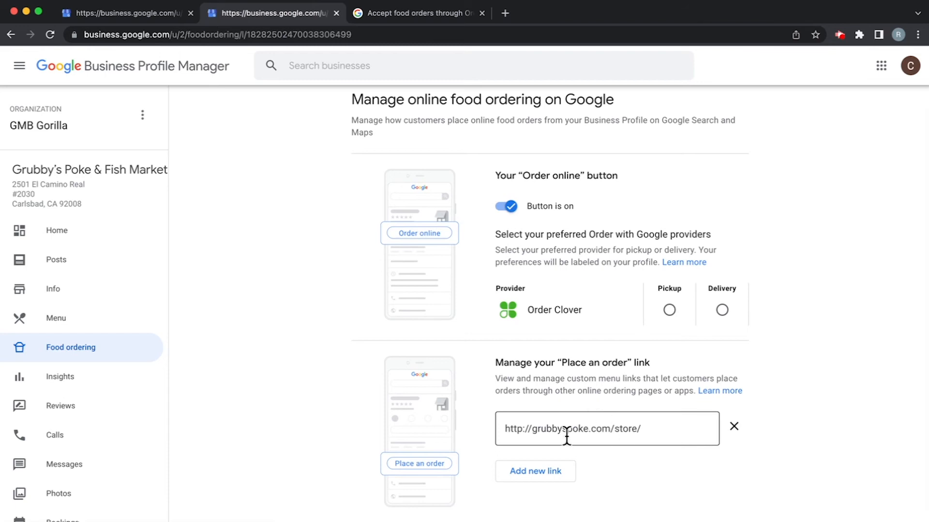
{"action": "left_click", "coordinate": [606, 428]}
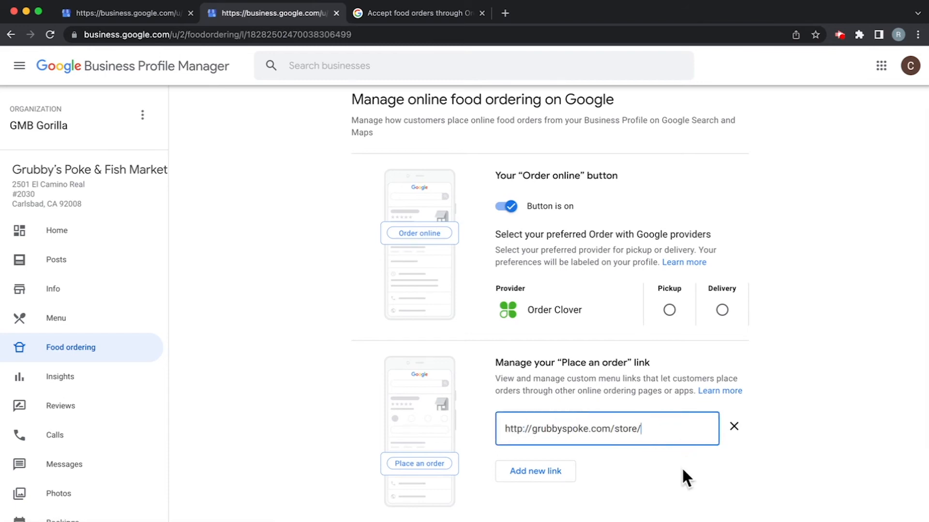
{"action": "mouse_move", "coordinate": [903, 368]}
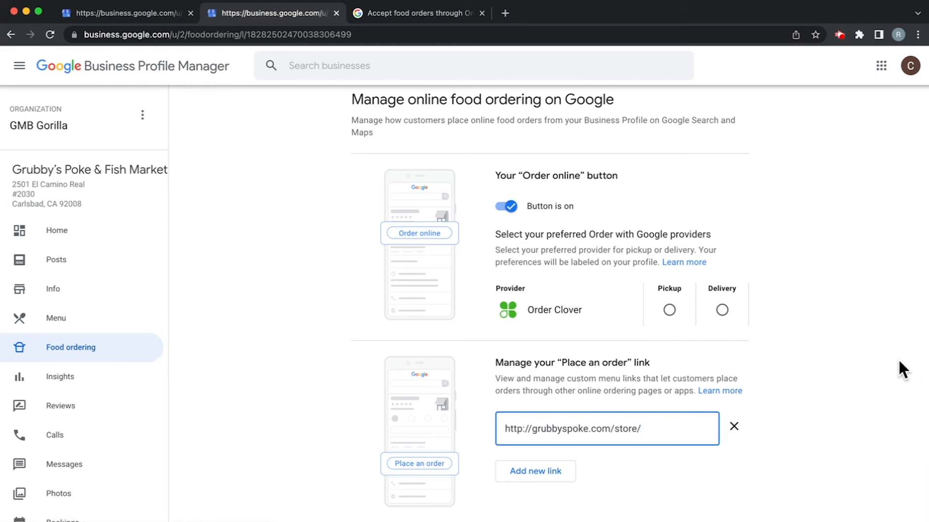
{"action": "left_click", "coordinate": [606, 429]}
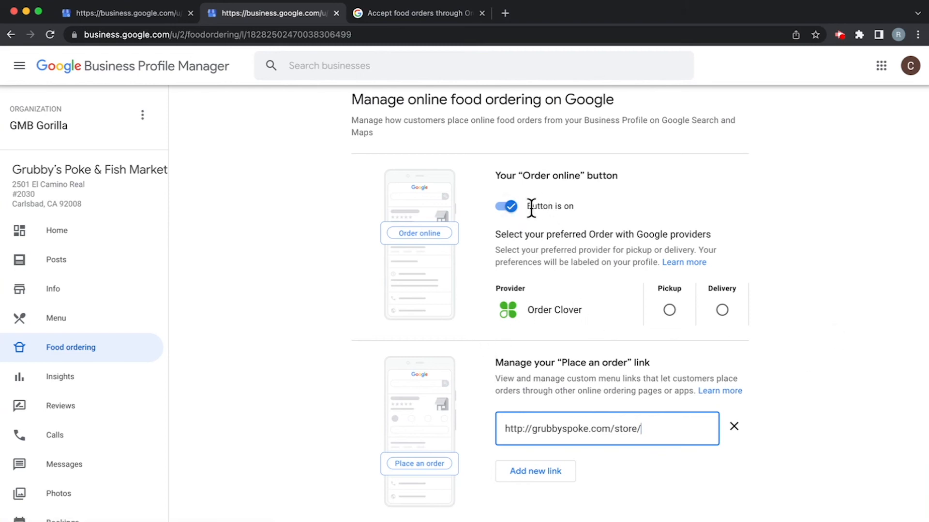
{"action": "mouse_move", "coordinate": [804, 280]}
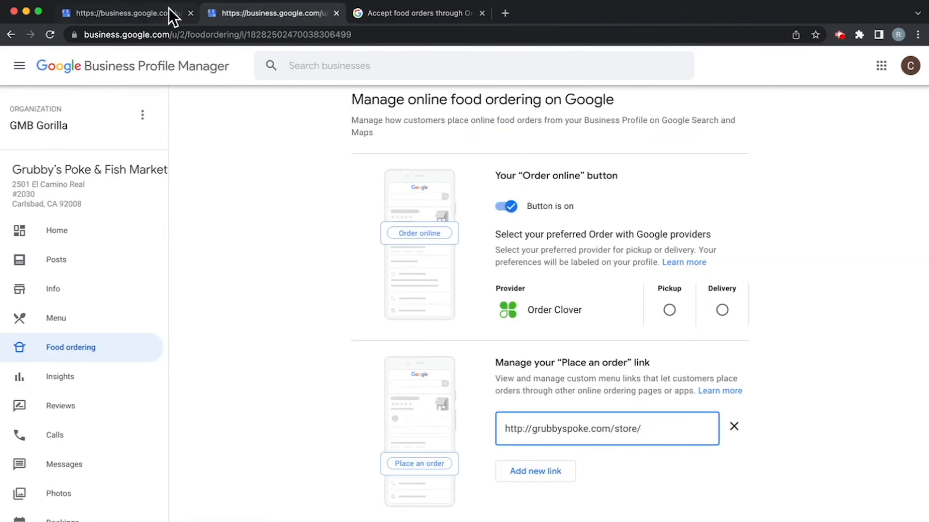
{"action": "mouse_move", "coordinate": [462, 380]}
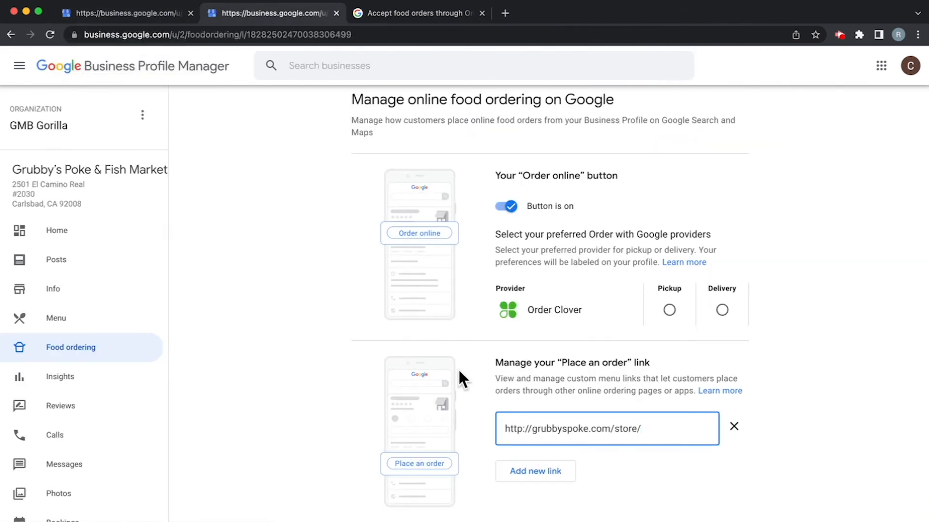